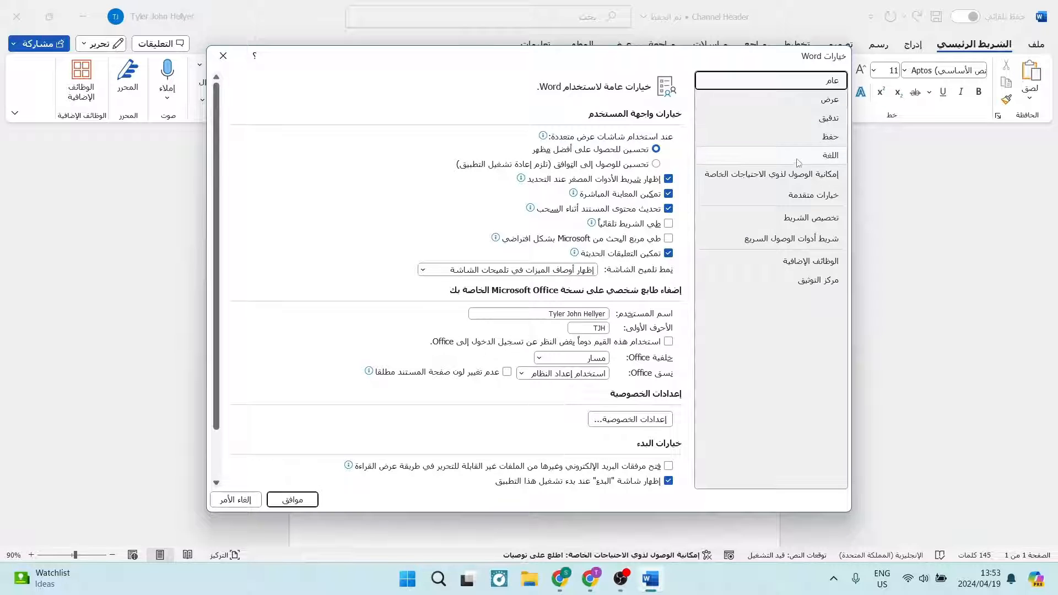
Show the Language category of Word Options with its display-language list.
{"action": "left_click", "coordinate": [828, 156]}
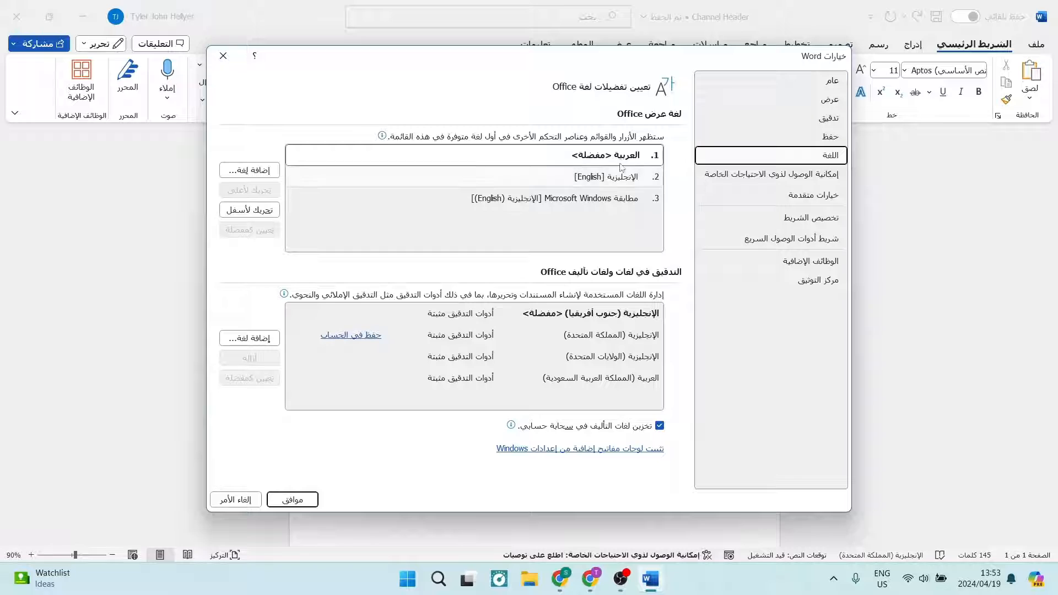
Select the English [English] entry in the Office display language list.
{"action": "left_click", "coordinate": [474, 155]}
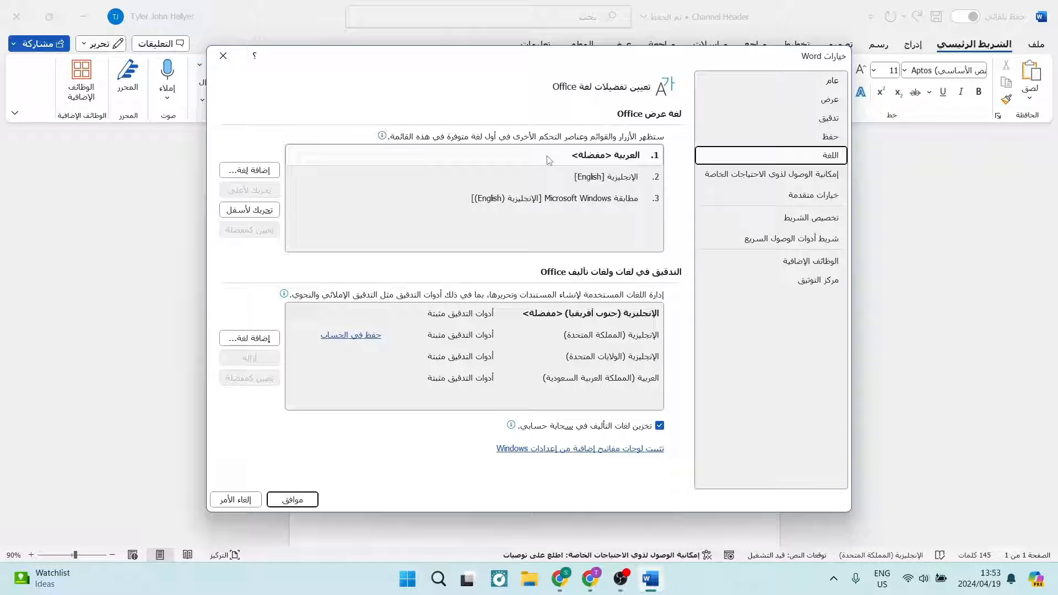
{"action": "left_click", "coordinate": [473, 155]}
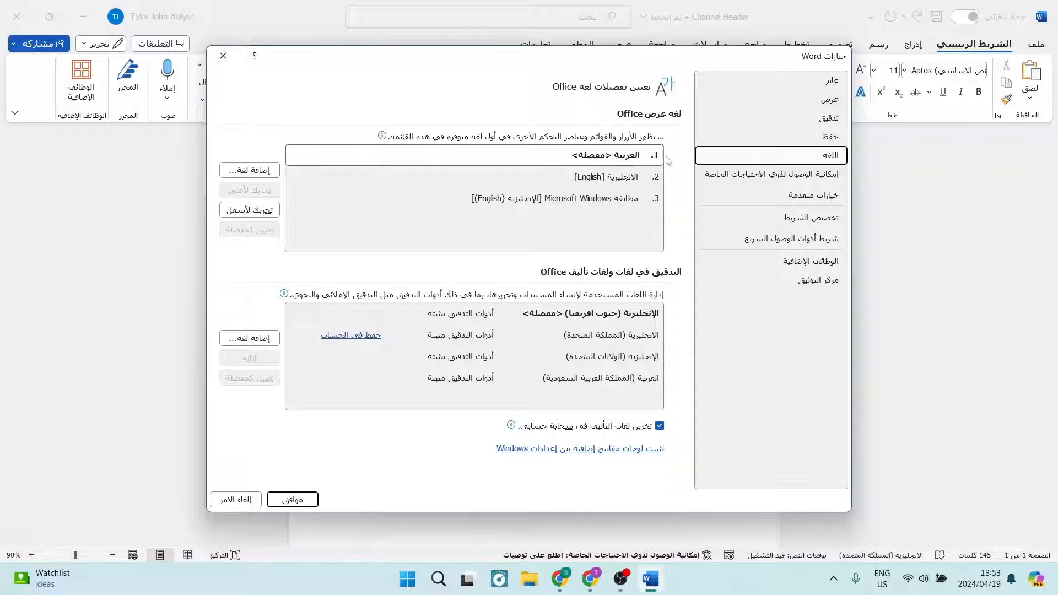
{"action": "left_click", "coordinate": [593, 176]}
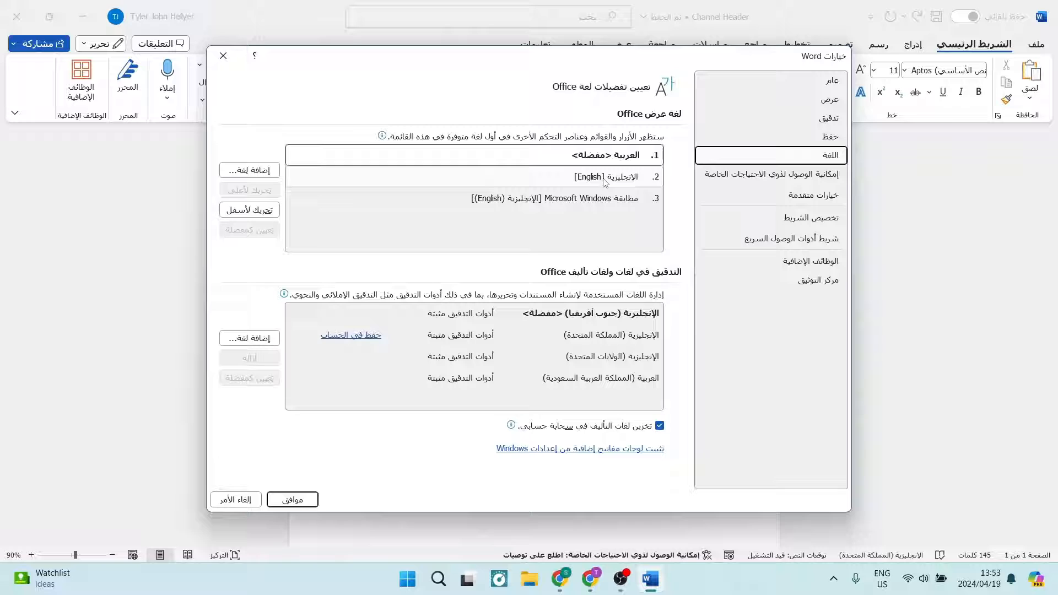
{"action": "left_click", "coordinate": [472, 177]}
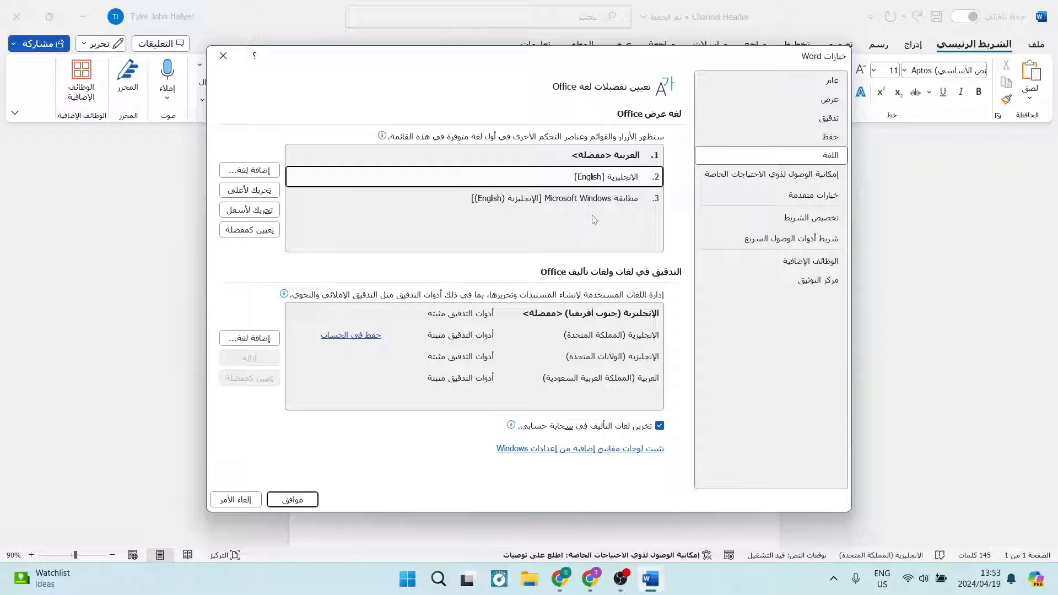
{"action": "mouse_move", "coordinate": [585, 272]}
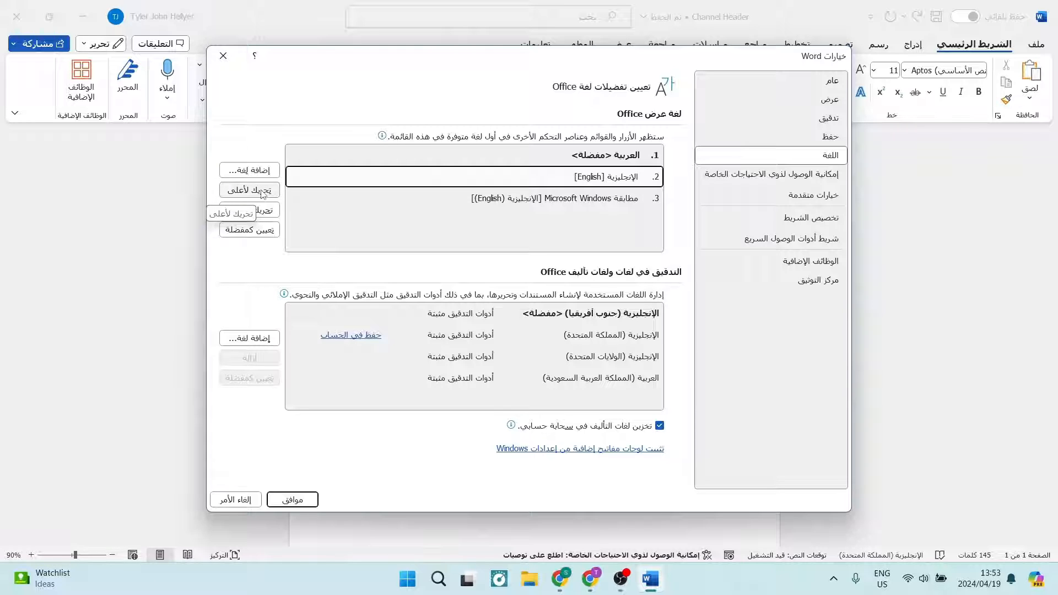
Move English up so it ranks first, above Arabic, as preferred display language.
{"action": "left_click", "coordinate": [248, 190]}
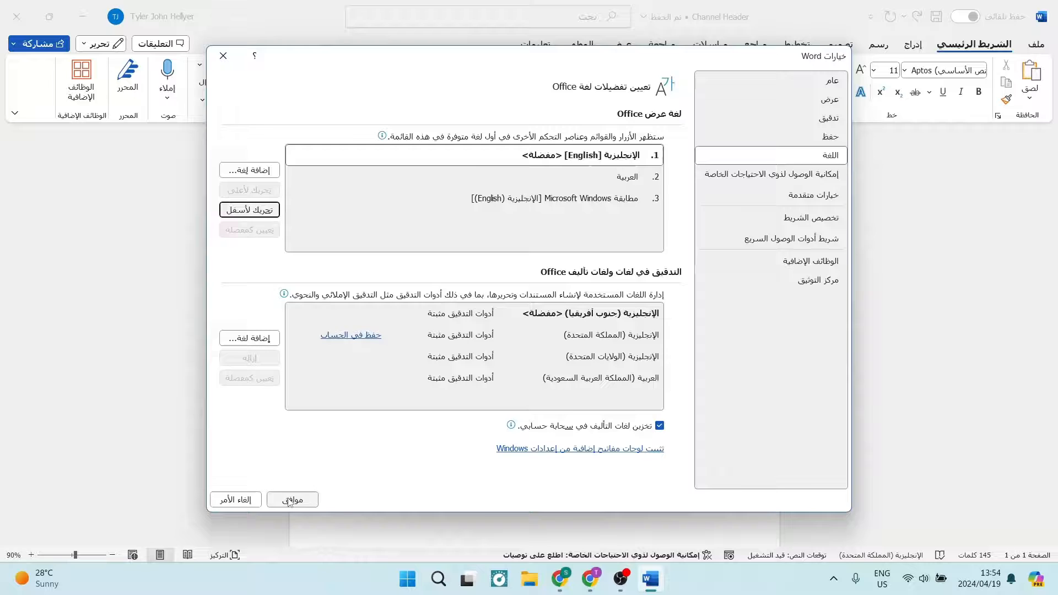
Confirm the language change, acknowledge the restart notice and close Word.
{"action": "left_click", "coordinate": [291, 500]}
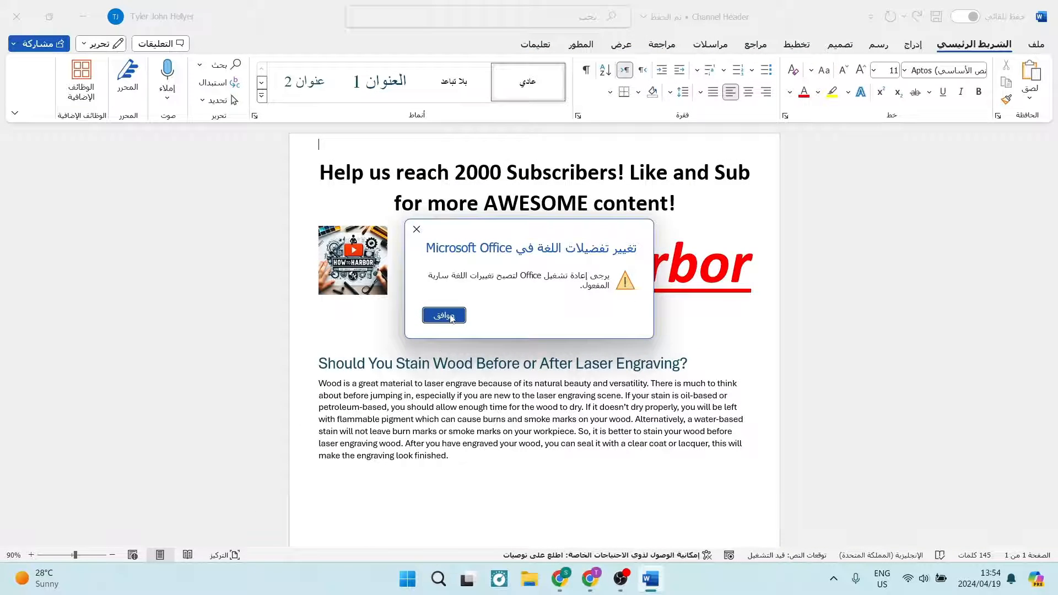
{"action": "left_click", "coordinate": [444, 315]}
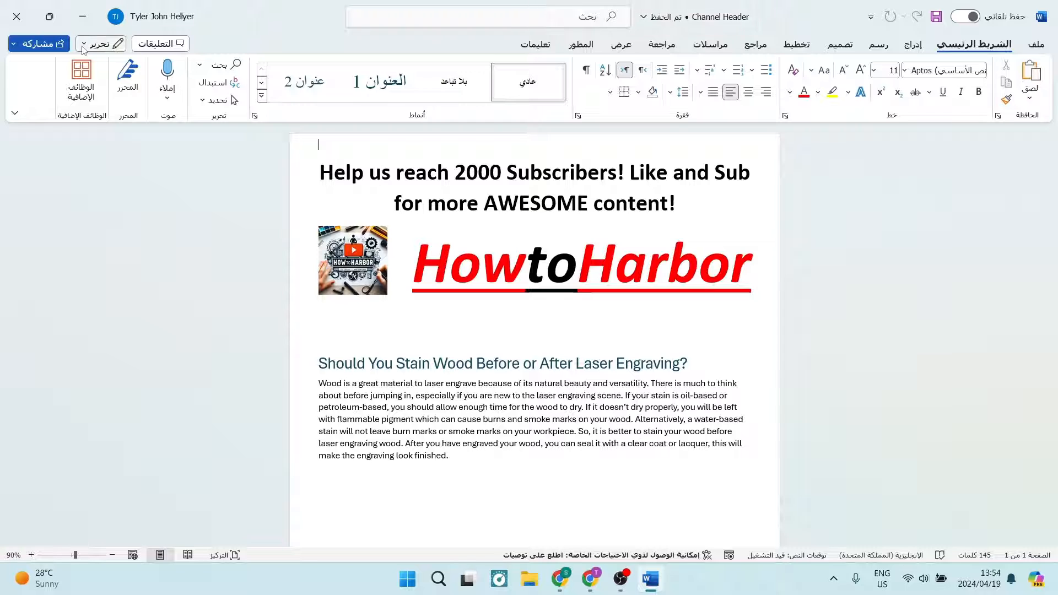
{"action": "mouse_move", "coordinate": [16, 17]}
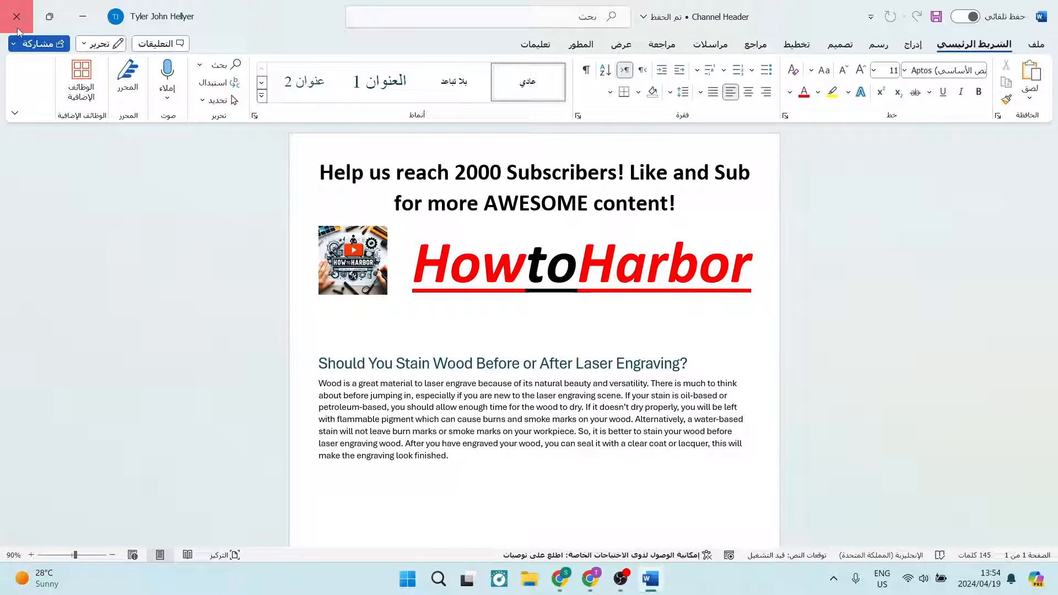
{"action": "left_click", "coordinate": [16, 17]}
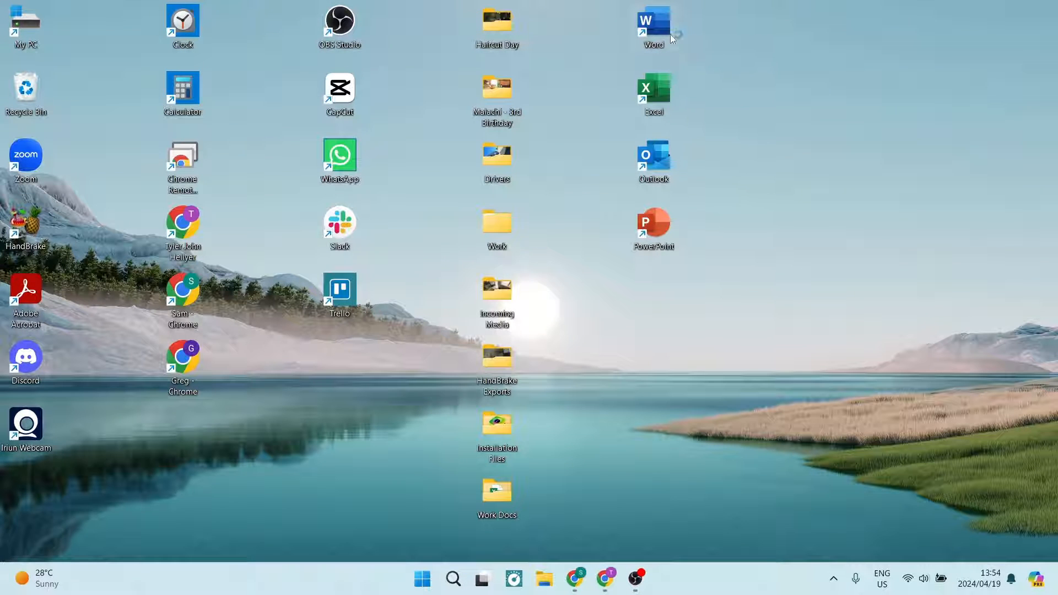
Relaunch Word in English and revisit Options > Language to verify English is preferred.
{"action": "double_click", "coordinate": [653, 20]}
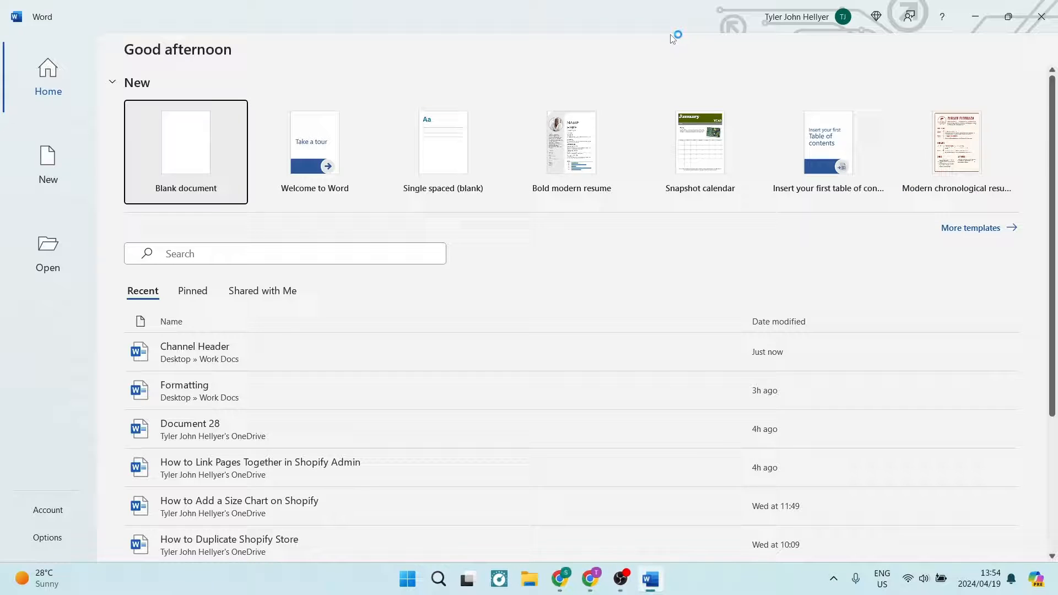
{"action": "mouse_move", "coordinate": [404, 32]}
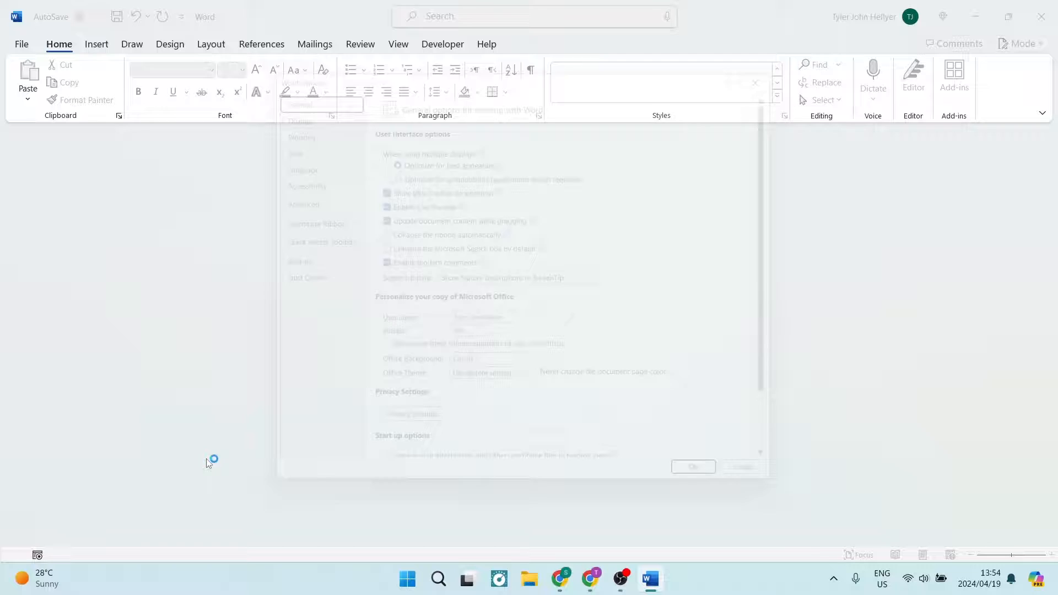
{"action": "left_click", "coordinate": [276, 155]}
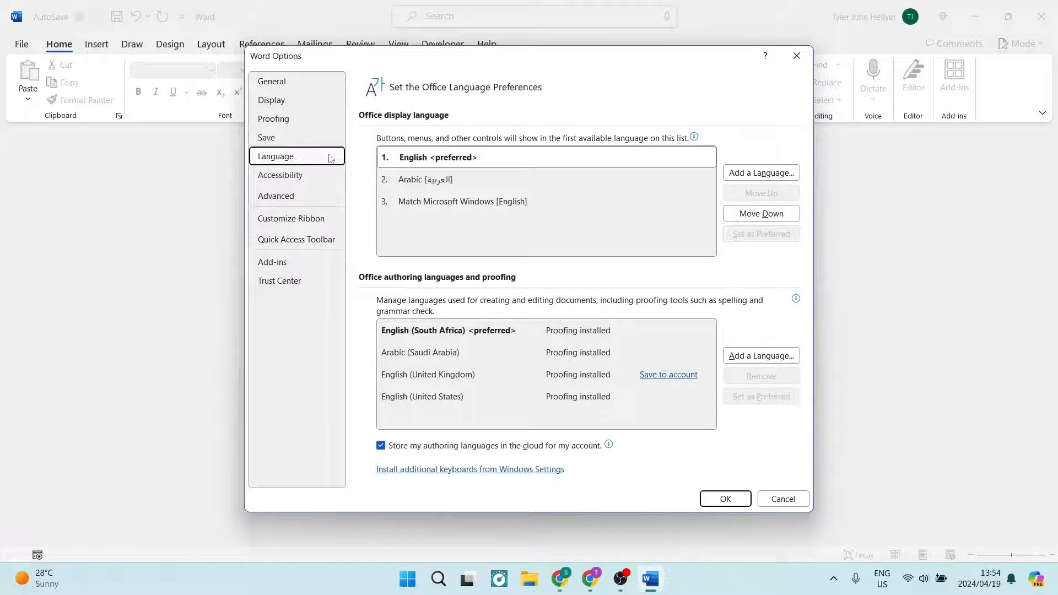